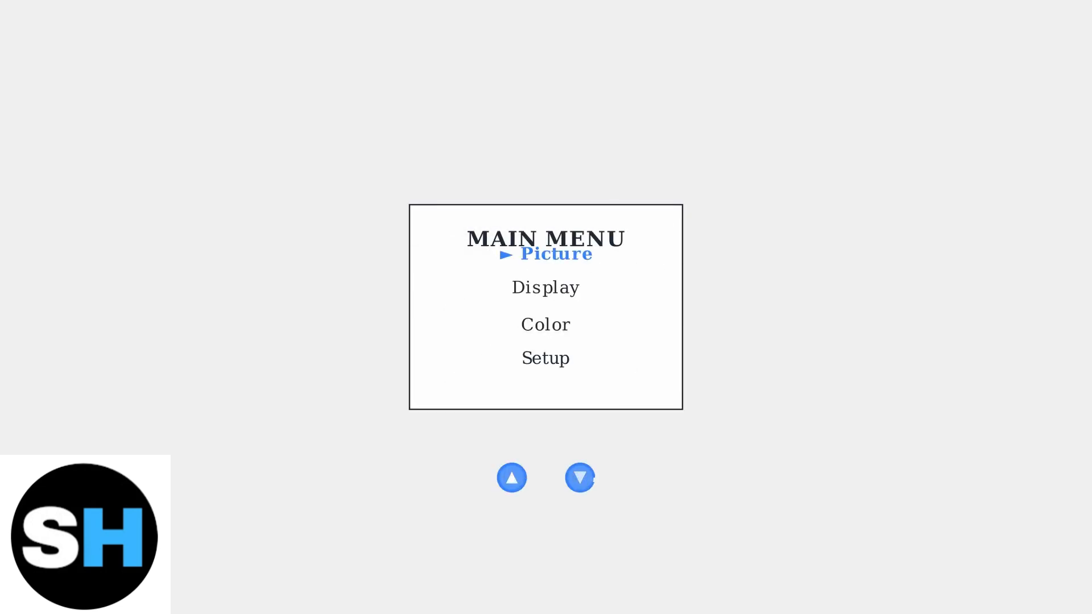
Step: Enter Picture Settings so Brightness is highlighted, showing its slider at 5
{"action": "left_click", "coordinate": [545, 253]}
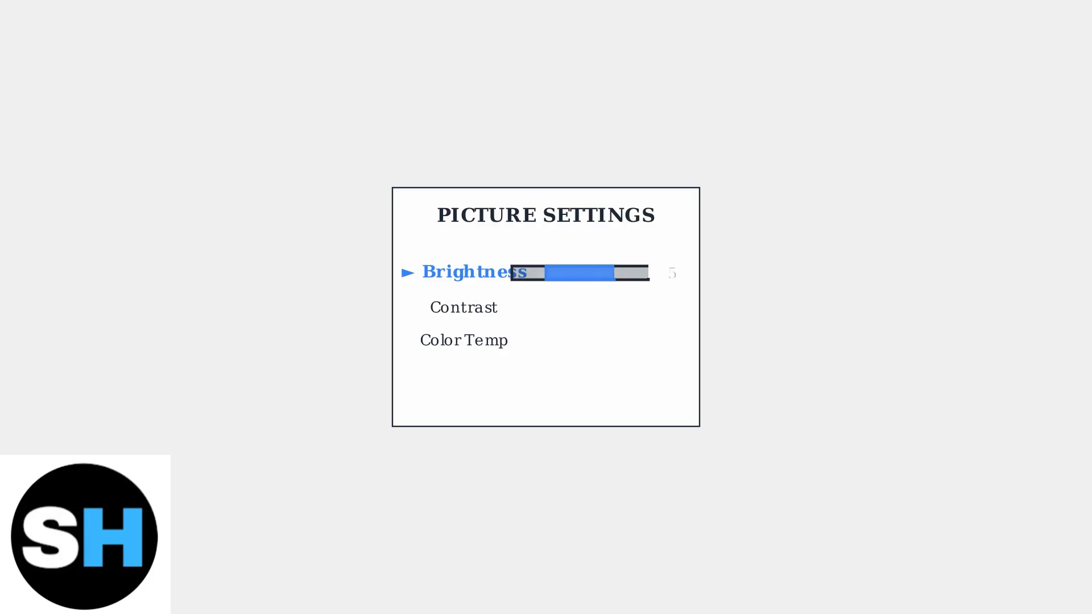